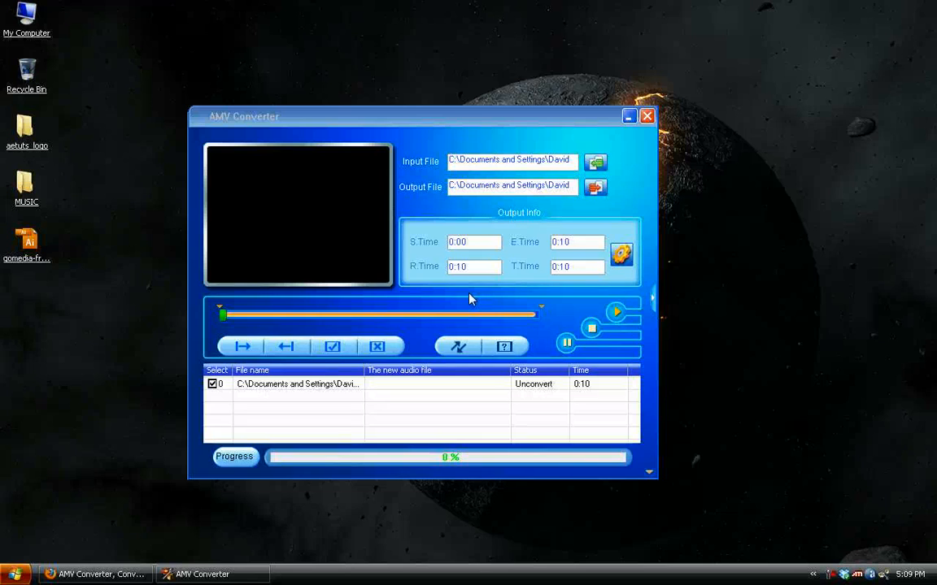
mouse_move(431, 124)
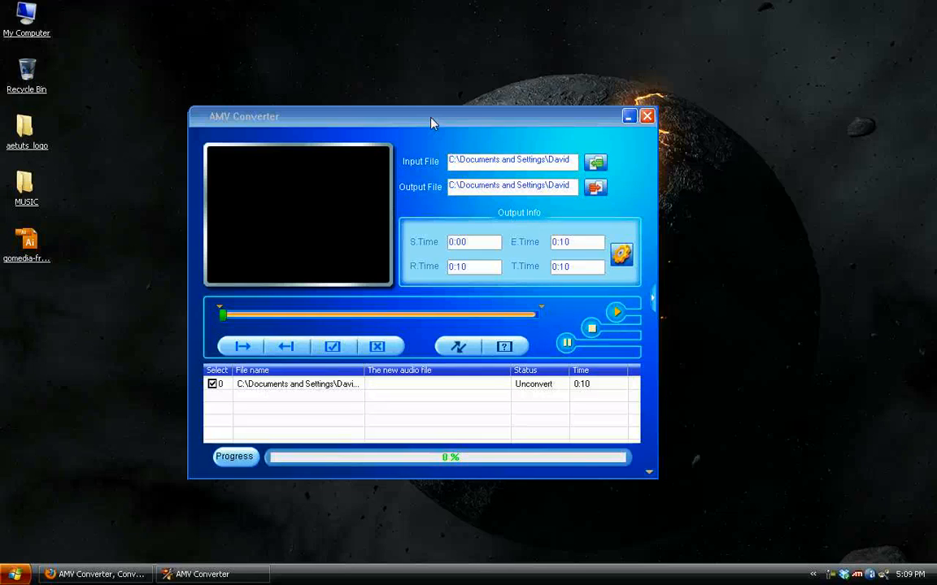
Step: Move the AMV Converter window higher on the desktop, out of the way
drag(431, 115, 416, 97)
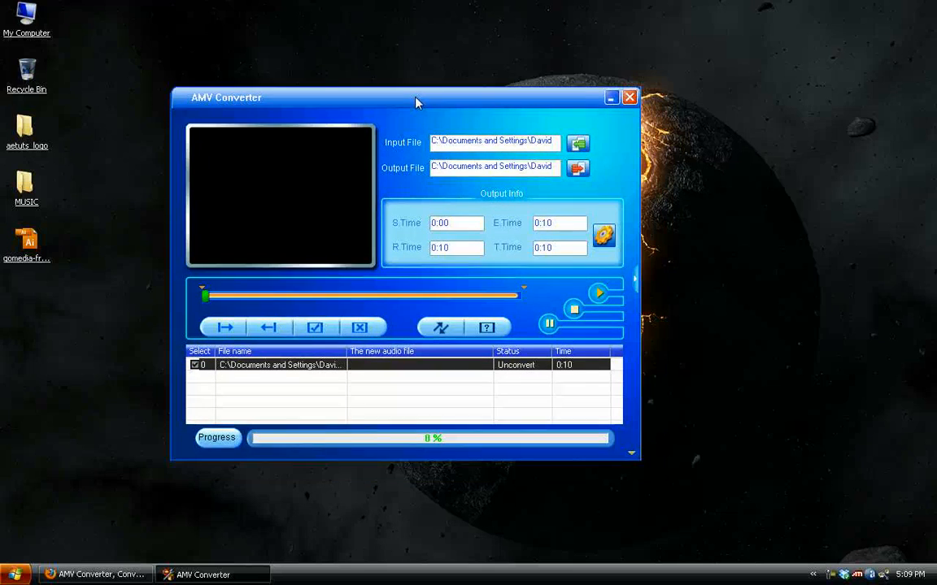
drag(415, 98, 415, 88)
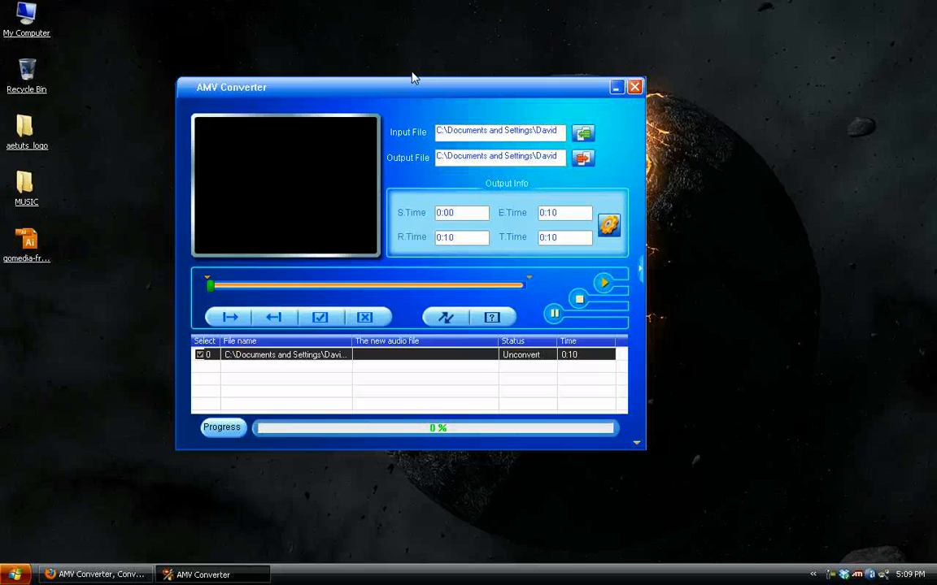
mouse_move(210, 111)
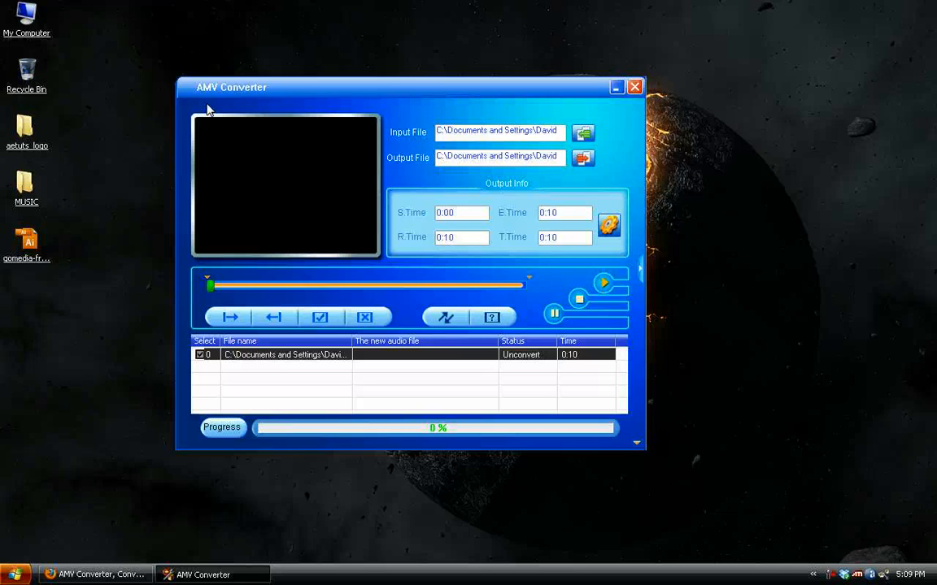
mouse_move(100, 566)
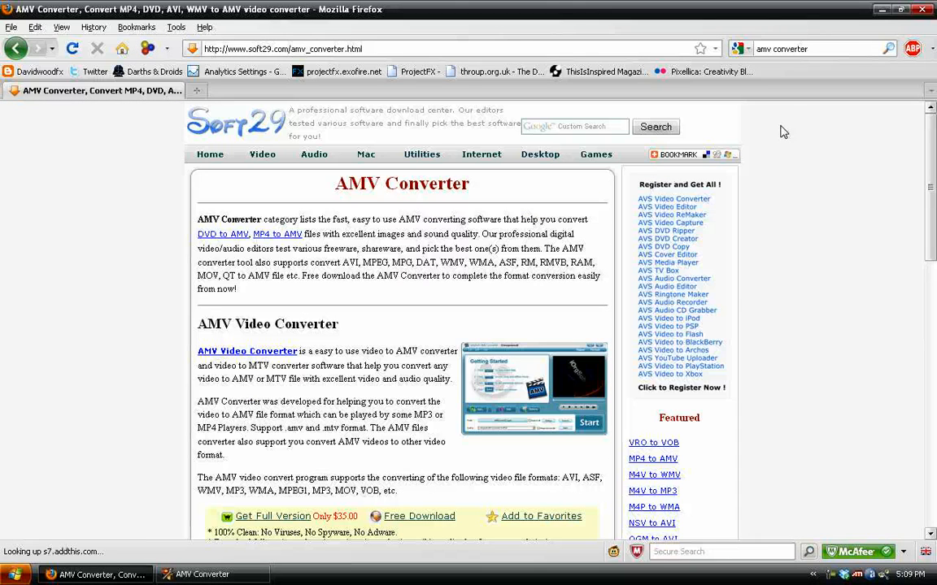
Step: Scroll the soft29 page down to the AMV Converter Freeware download links
click(674, 155)
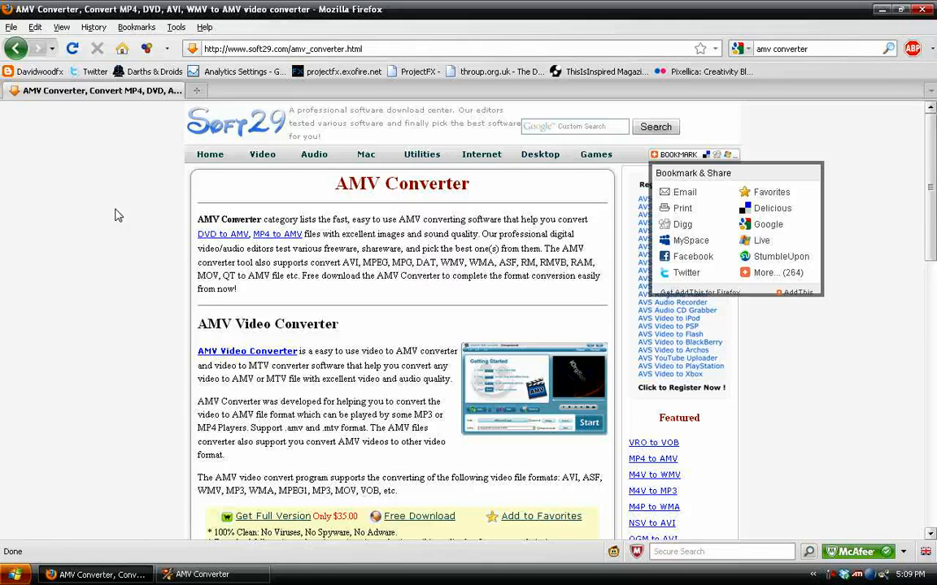
scroll(down, 3)
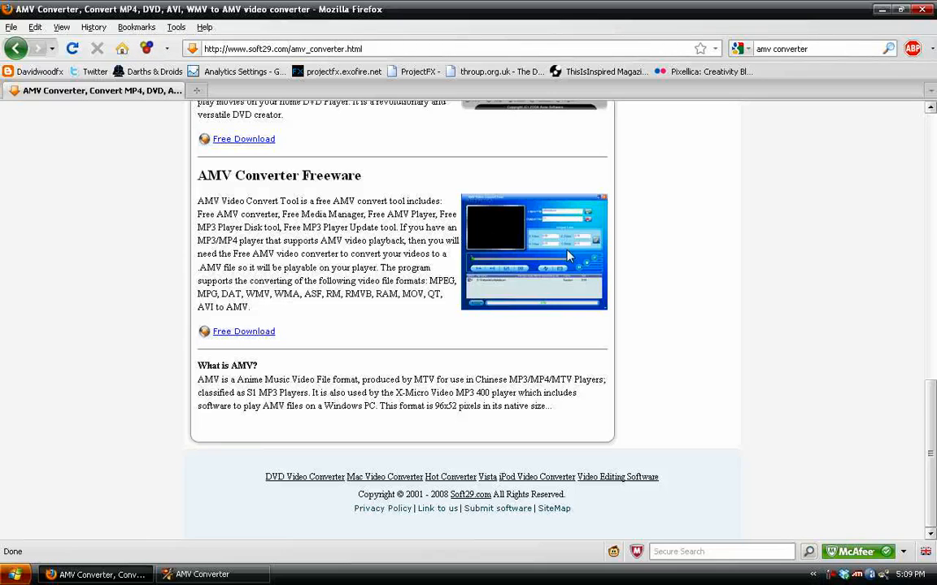
mouse_move(358, 375)
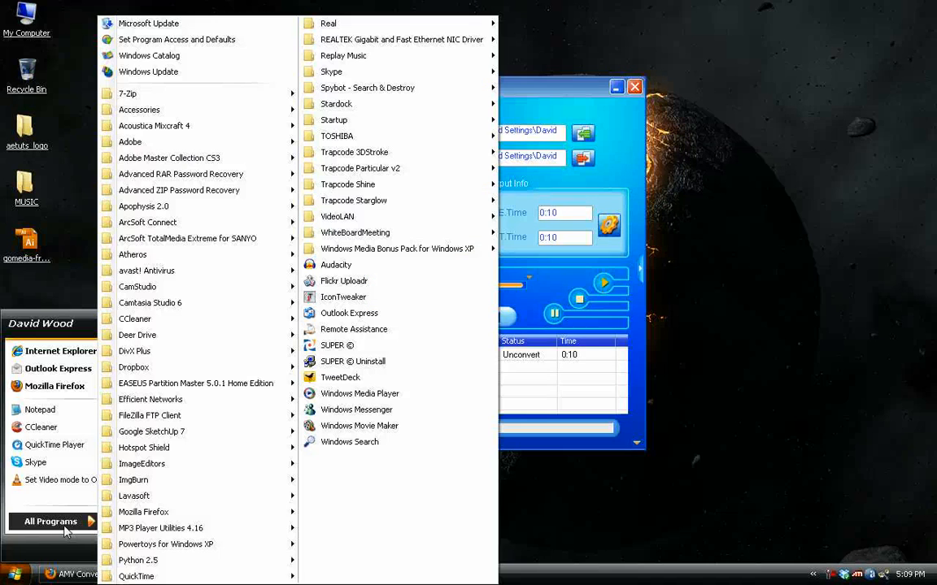
mouse_move(159, 527)
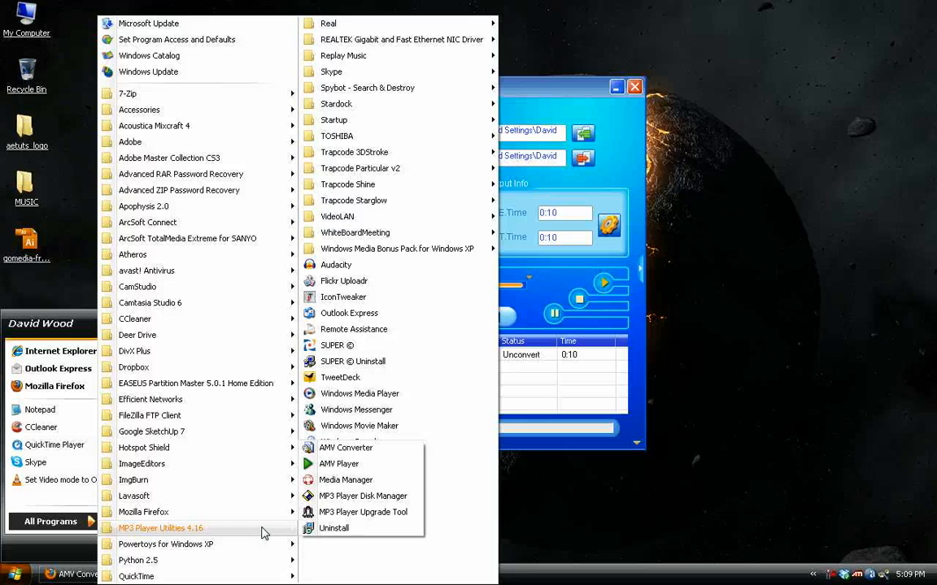
mouse_move(227, 537)
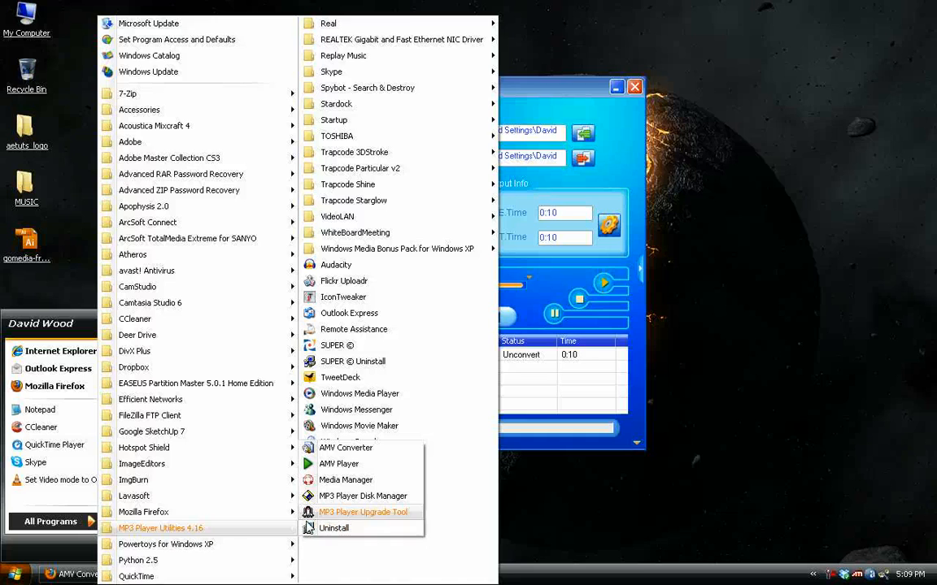
Step: Launch AMV Converter from the MP3 Player Utilities group
click(345, 449)
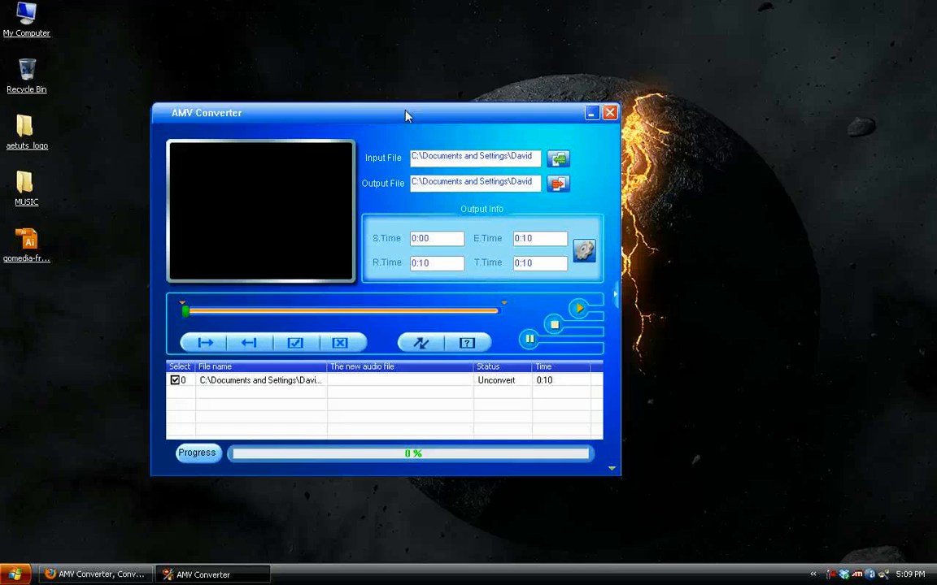
Step: Select the intro video as the input file to convert
drag(406, 114, 393, 96)
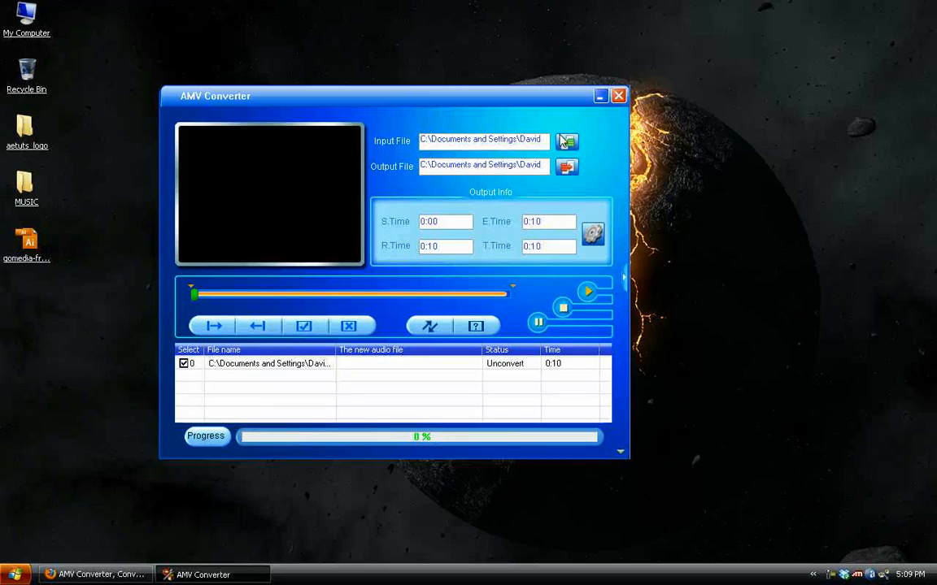
click(566, 140)
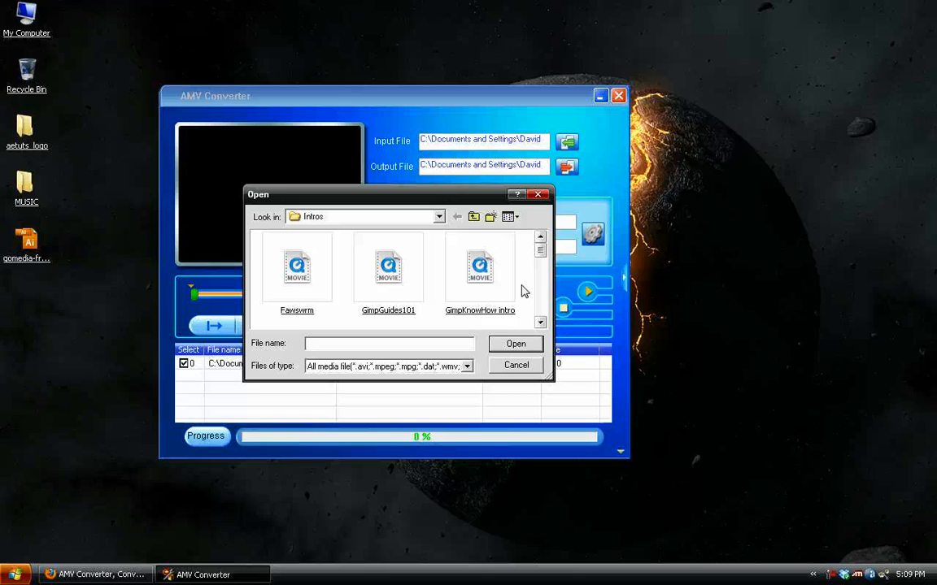
click(465, 366)
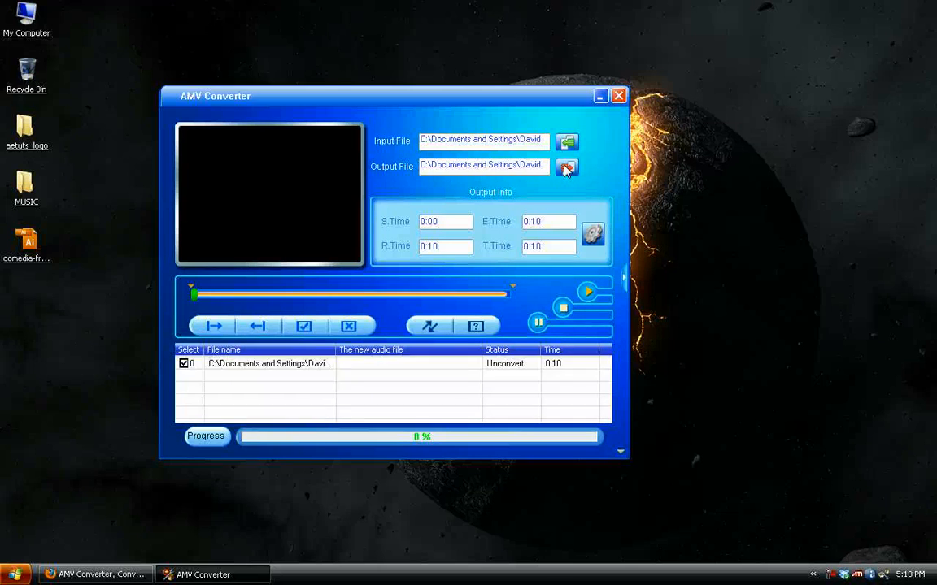
Step: Choose and confirm the output folder for the converted AMV file
click(566, 165)
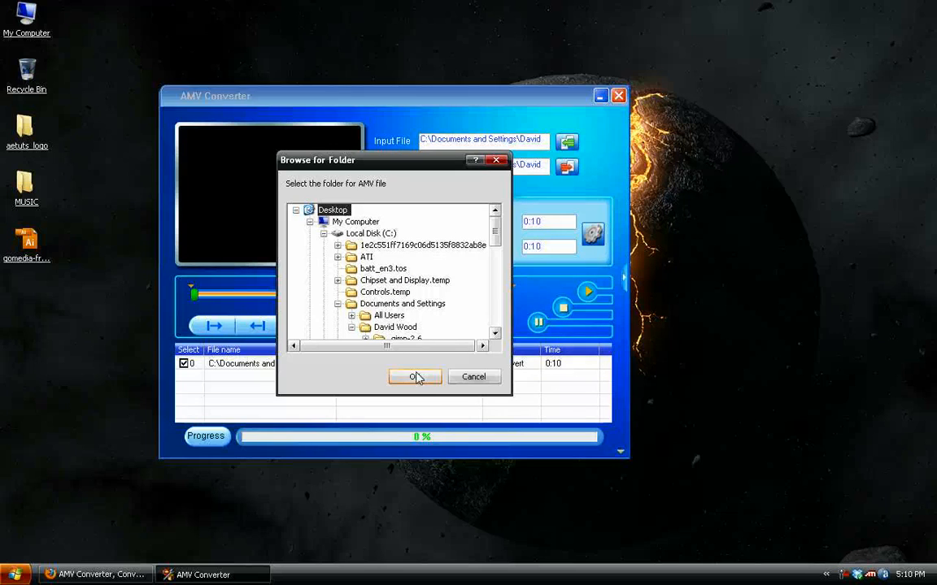
click(414, 377)
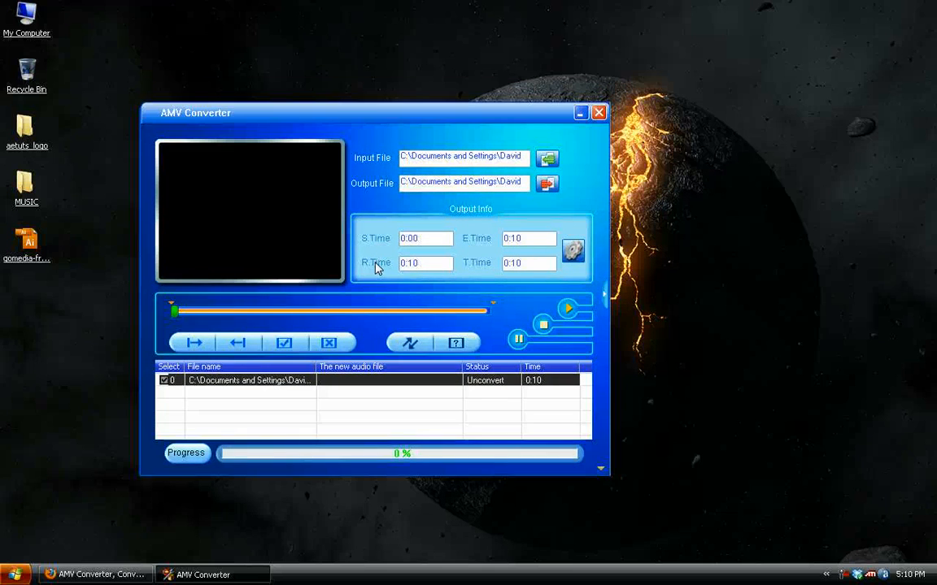
mouse_move(455, 127)
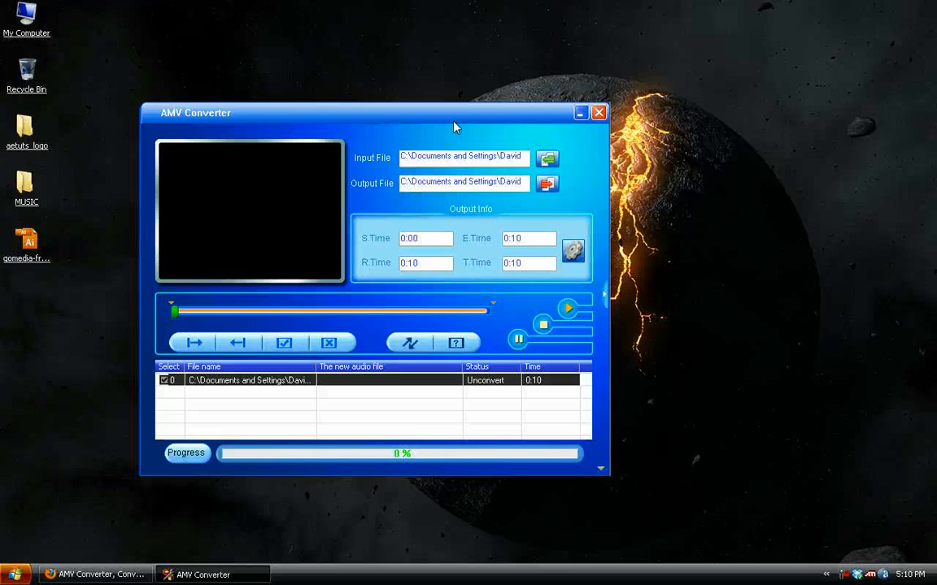
mouse_move(528, 239)
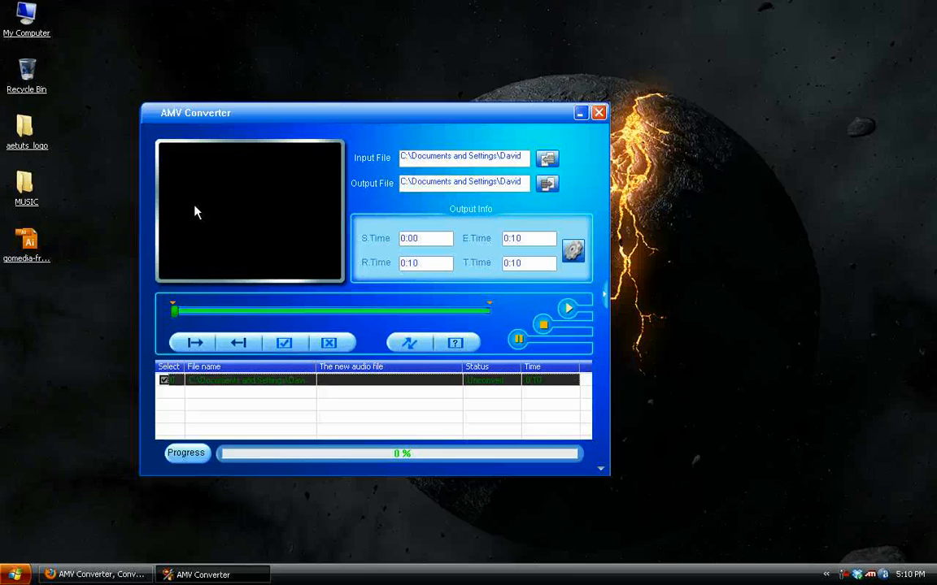
Step: View the property settings of the queued, unconverted clip
click(567, 309)
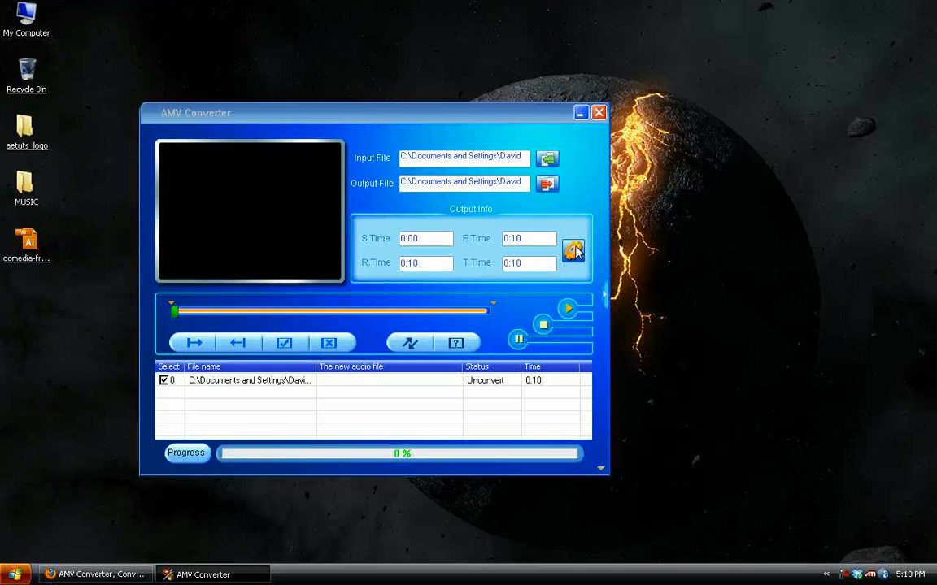
Step: Set output screen size to 128x128, keep Normal orientation and high quality, confirm settings
click(572, 250)
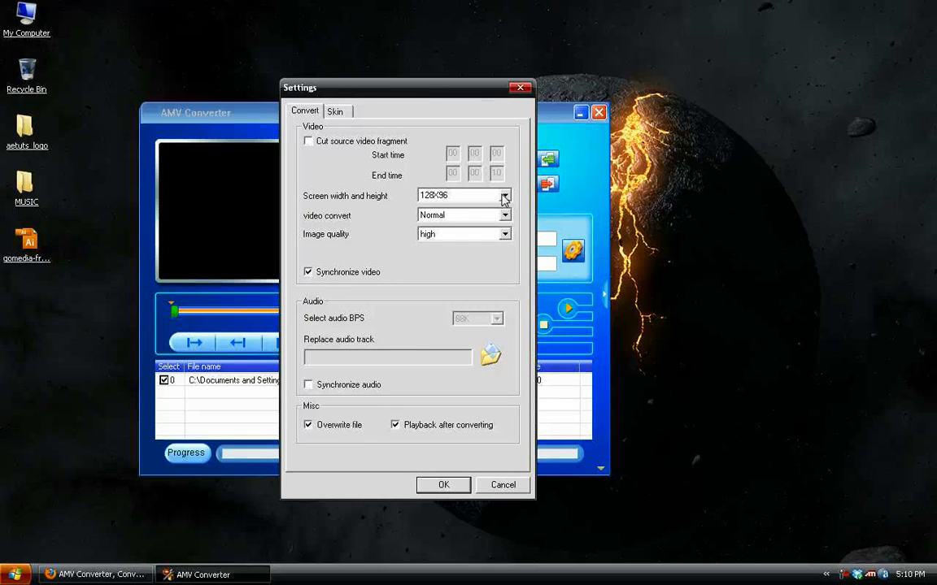
click(504, 195)
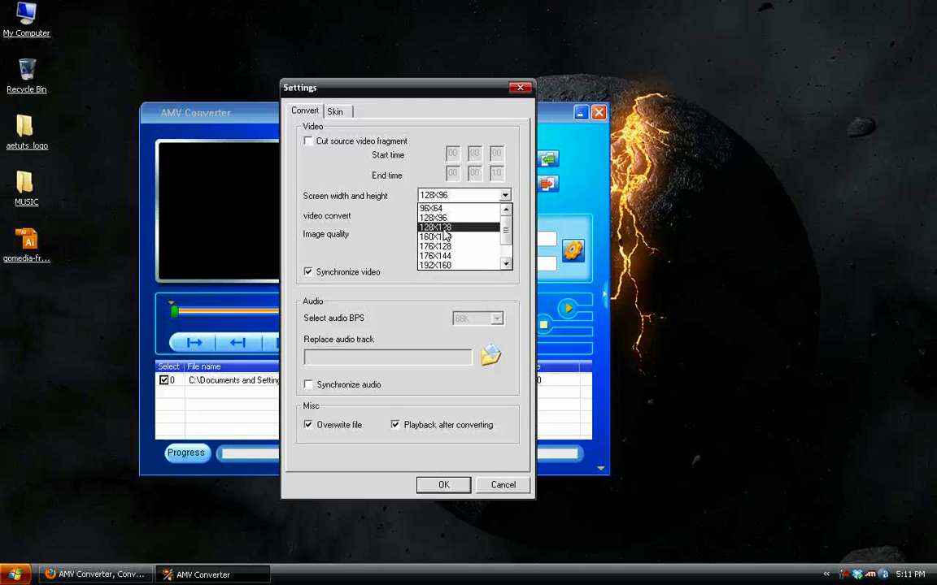
click(436, 227)
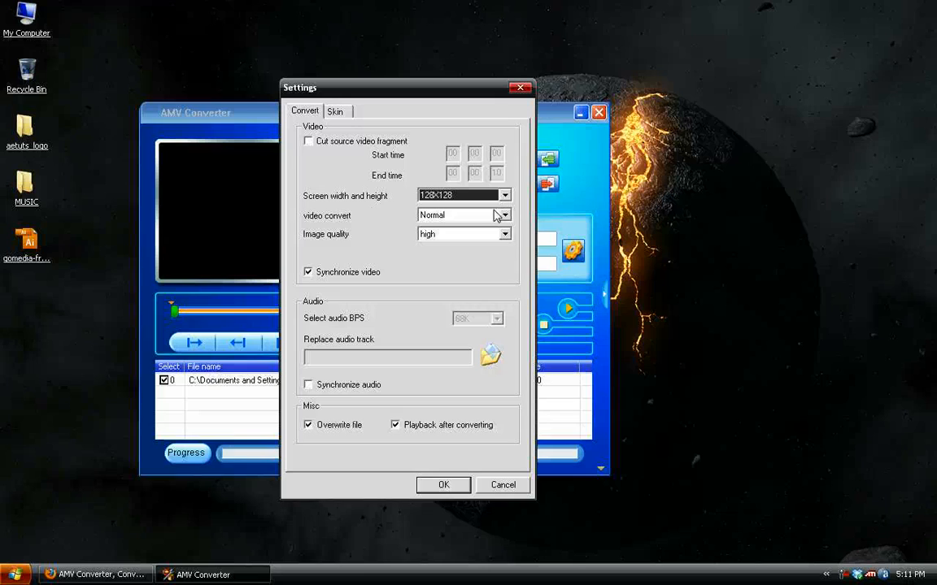
click(504, 215)
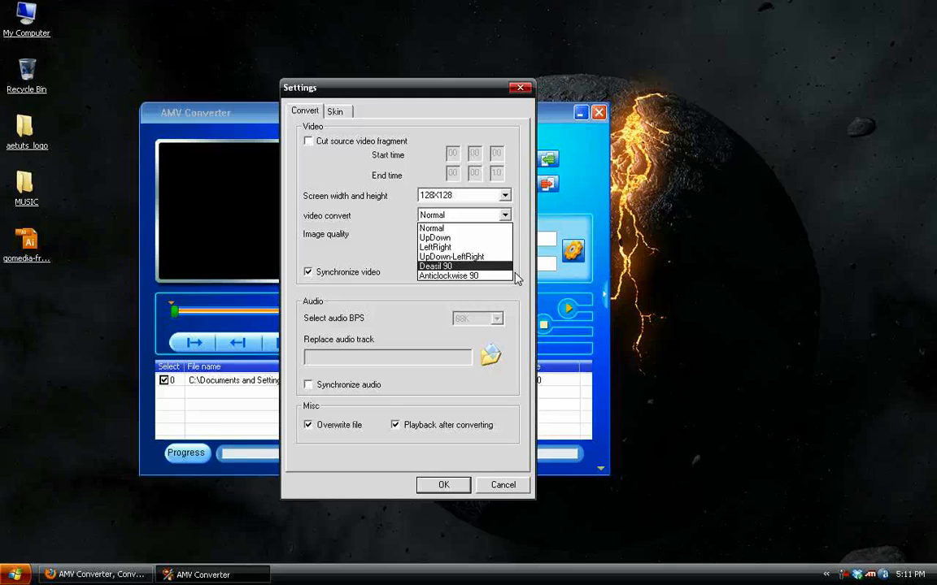
mouse_move(451, 257)
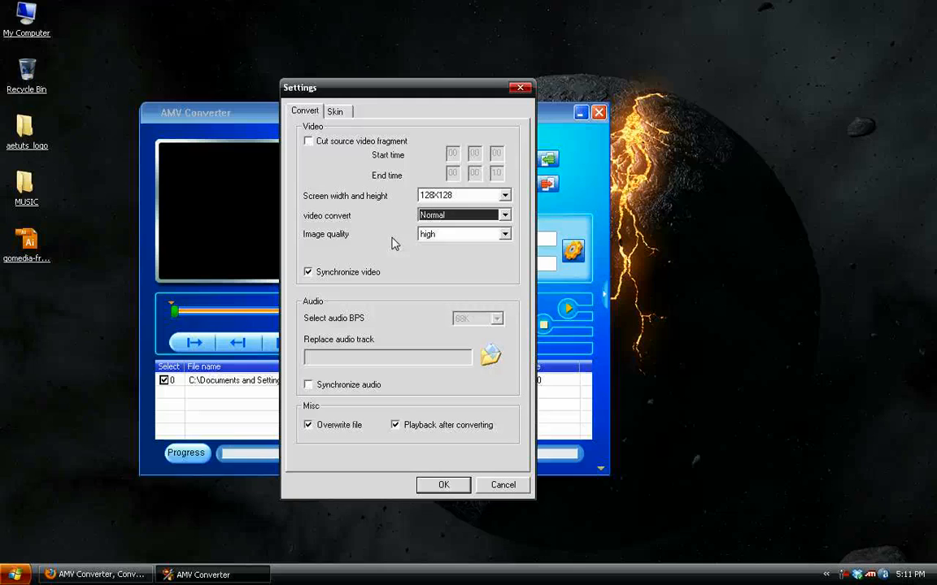
mouse_move(342, 317)
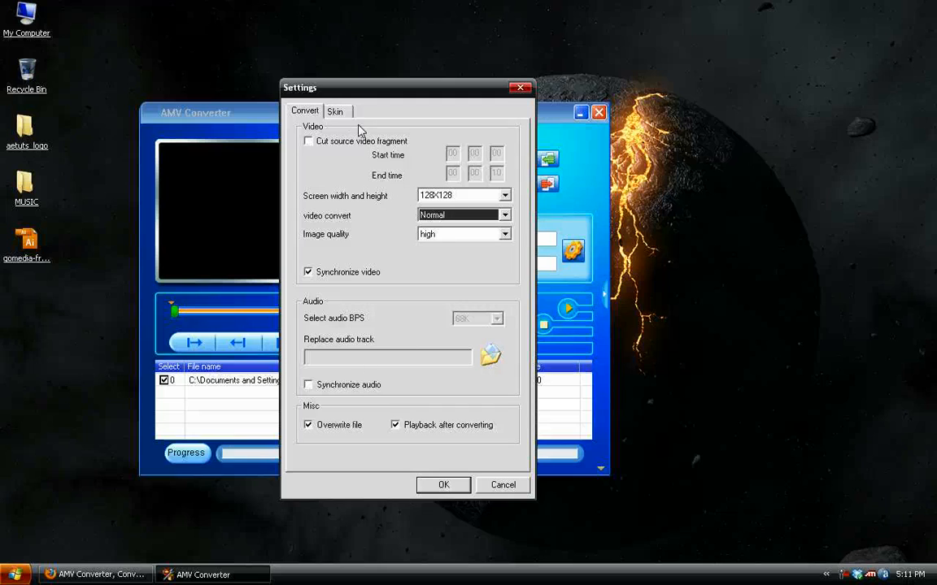
click(335, 110)
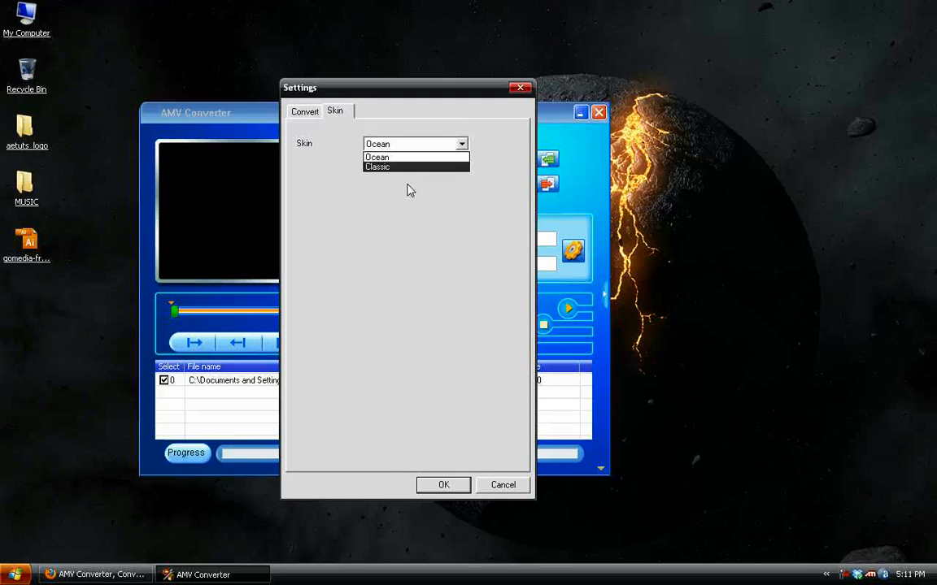
click(377, 156)
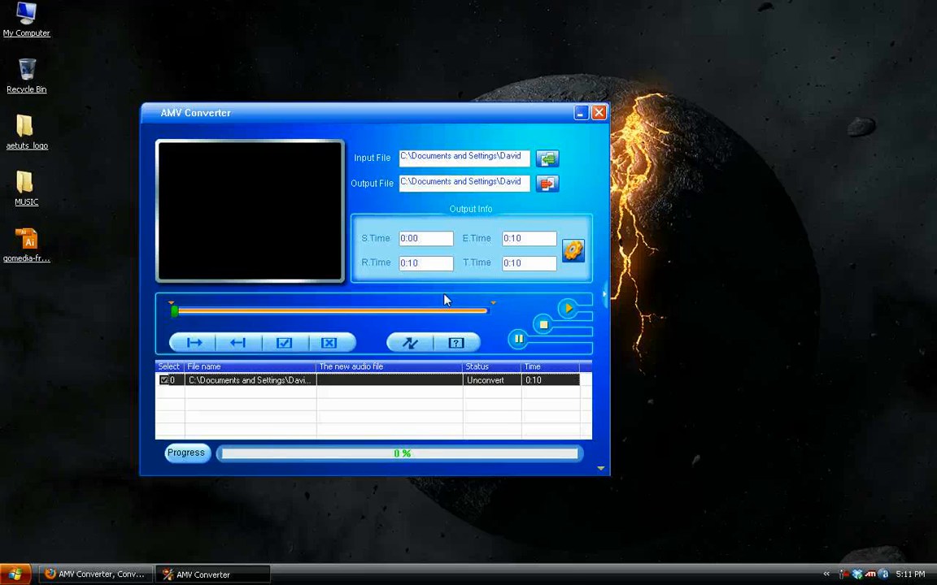
Step: Start converting the queued video to AMV
drag(374, 112, 358, 124)
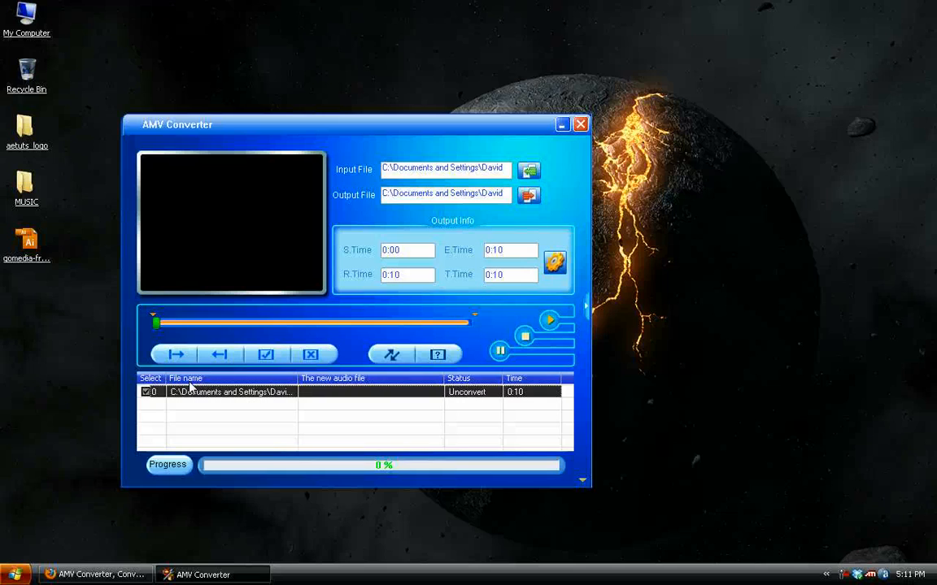
mouse_move(390, 355)
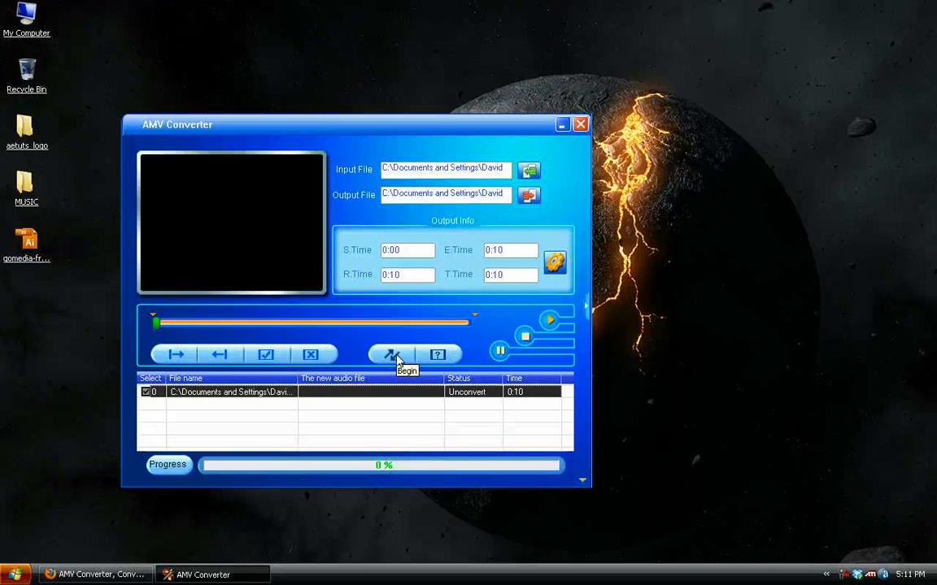
click(391, 354)
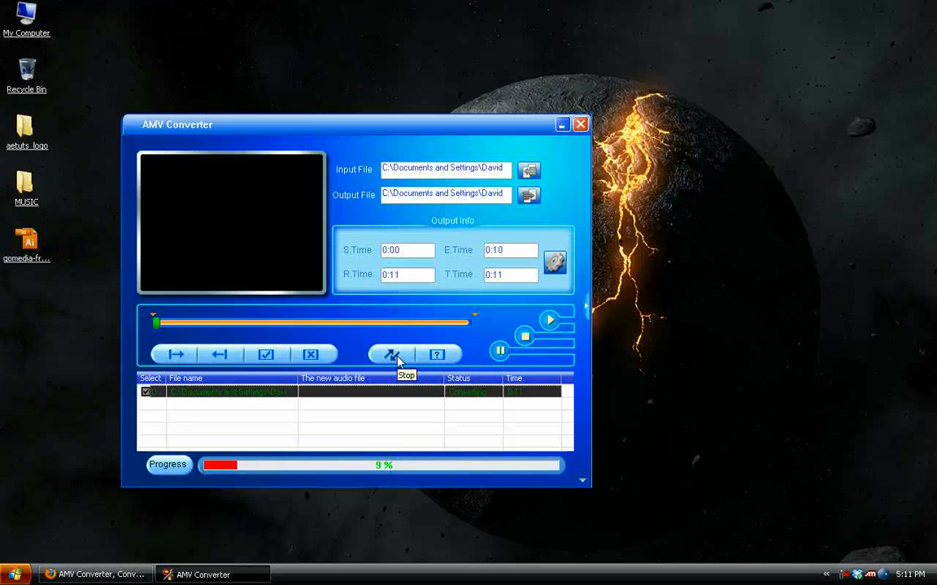
mouse_move(377, 475)
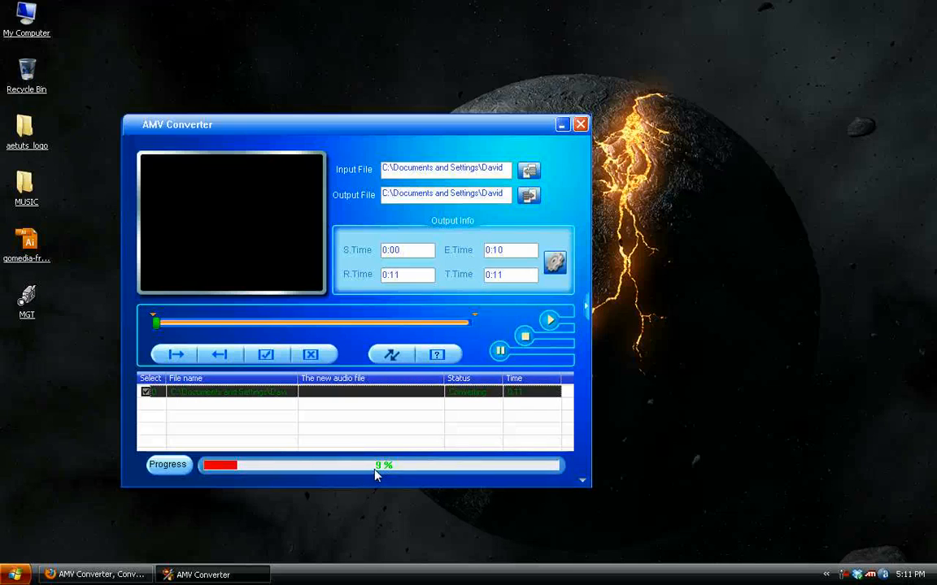
mouse_move(39, 314)
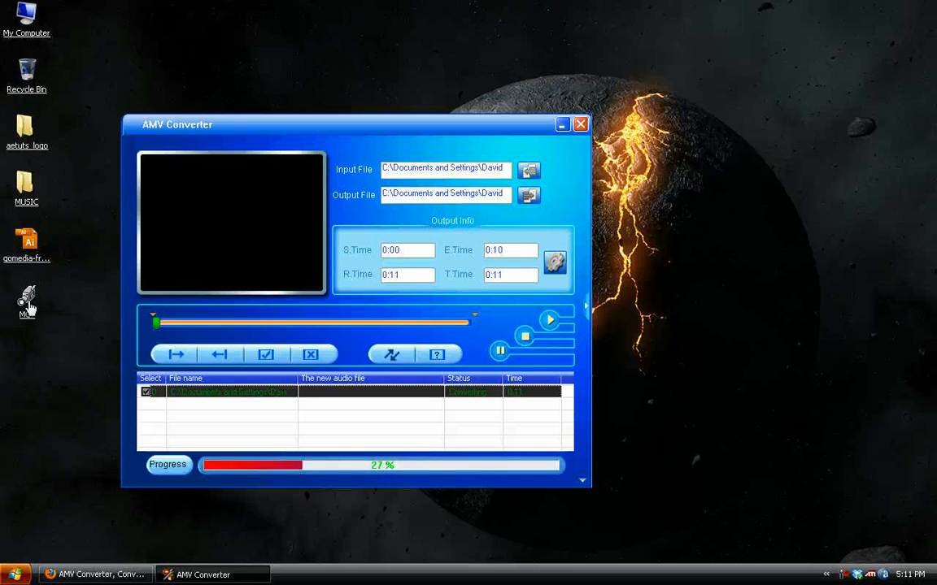
mouse_move(368, 143)
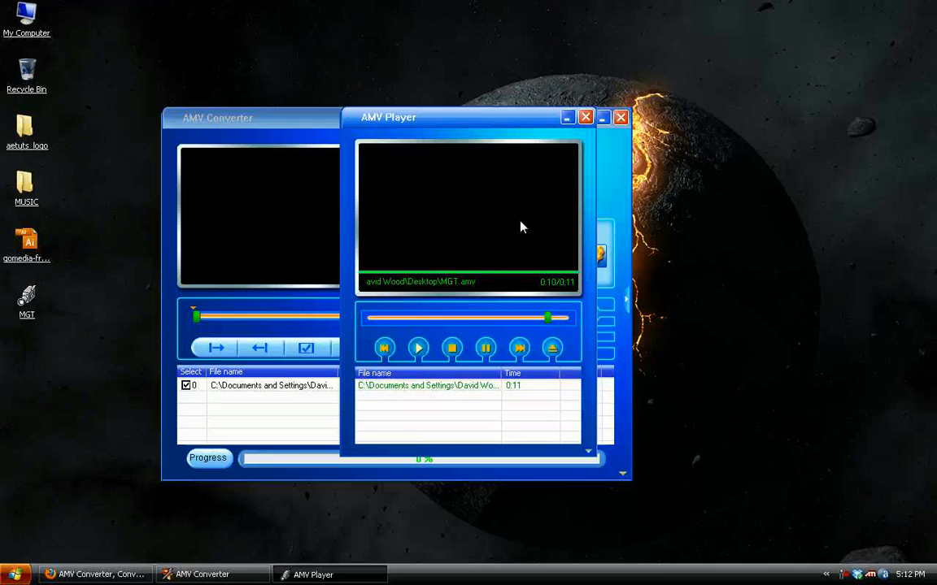
Step: Close AMV Player and show the MP3 (F:) player drive folders
click(450, 348)
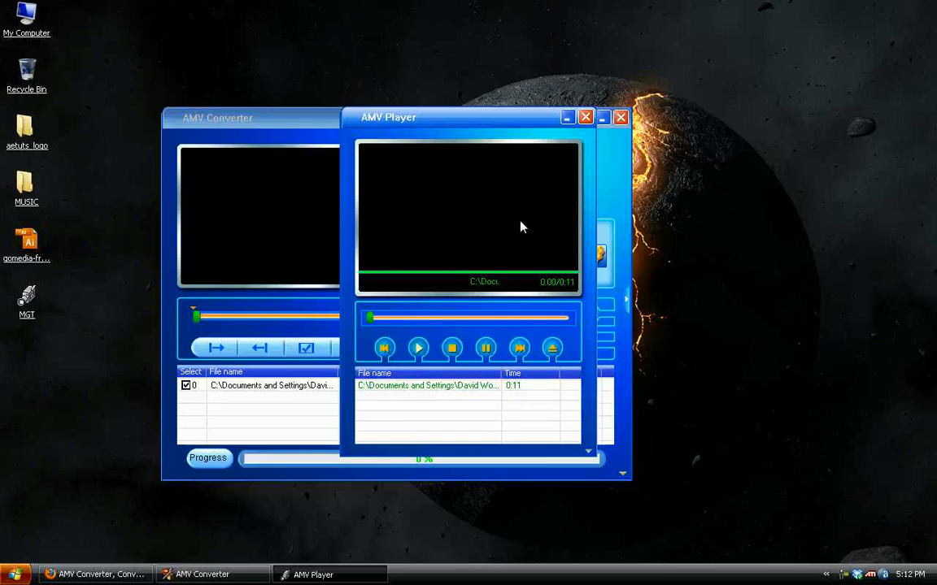
click(416, 348)
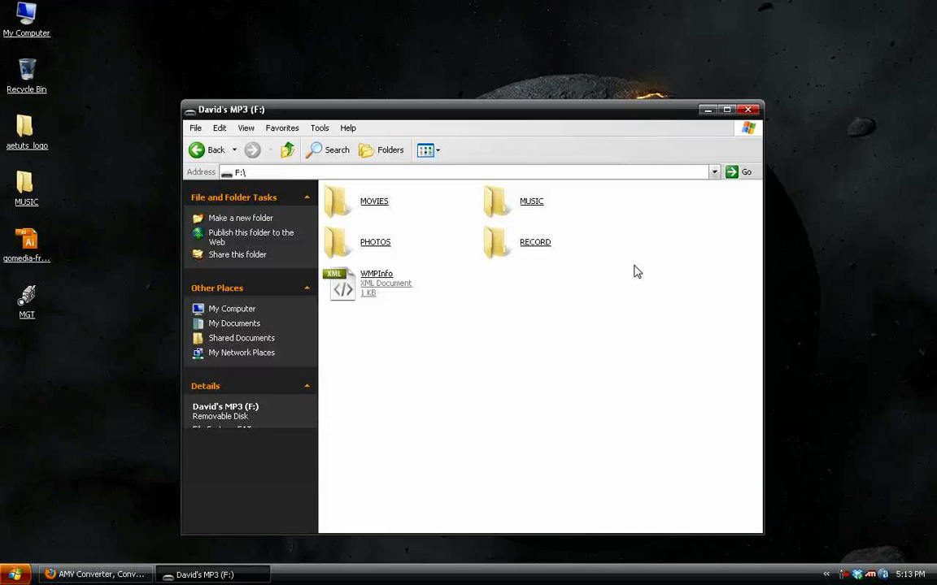
Step: Enter the MOVIES folder on the player drive holding the converted clip
double_click(530, 202)
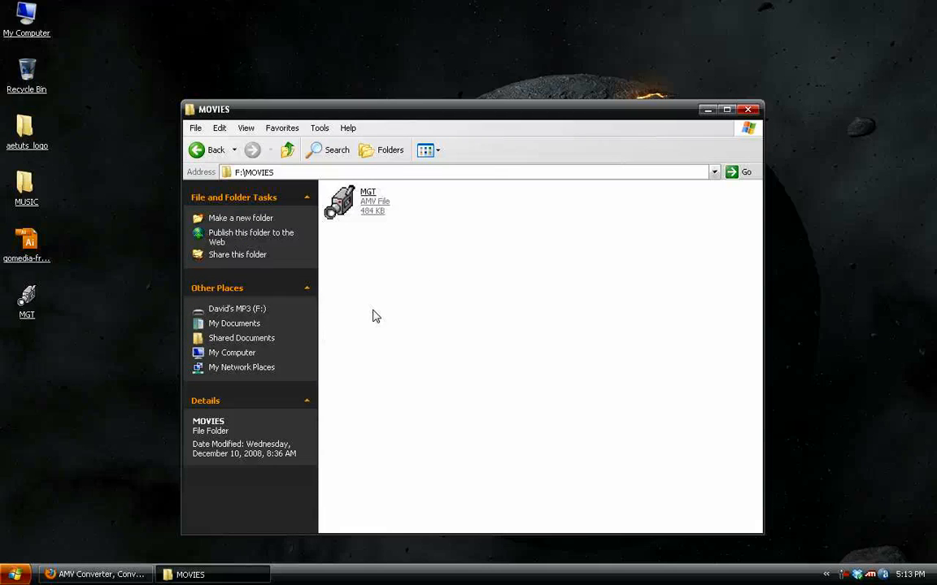
mouse_move(390, 275)
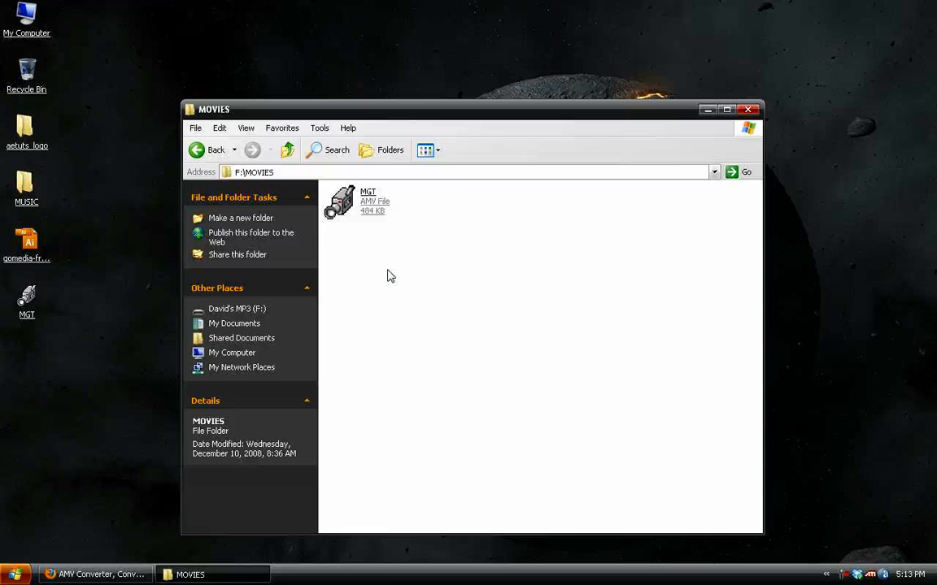